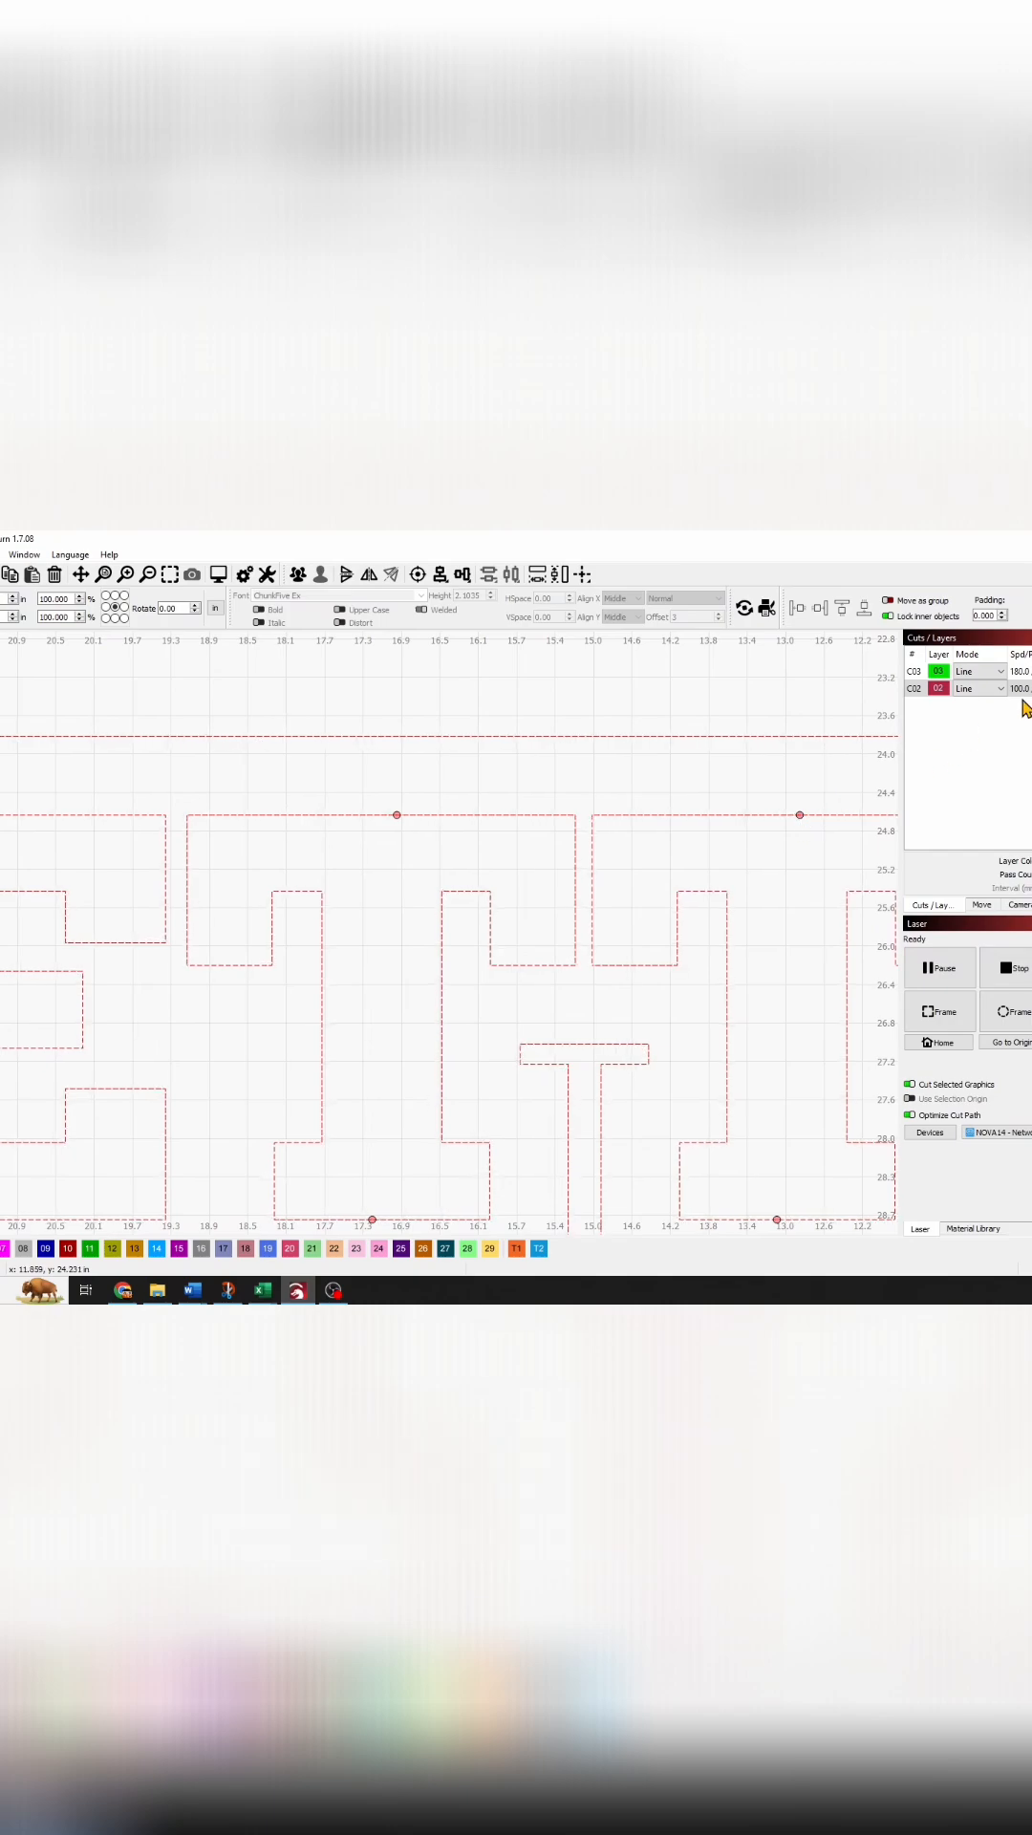
Open the Cut Settings Editor for the red C02 layer
{"action": "double_click", "coordinate": [939, 688]}
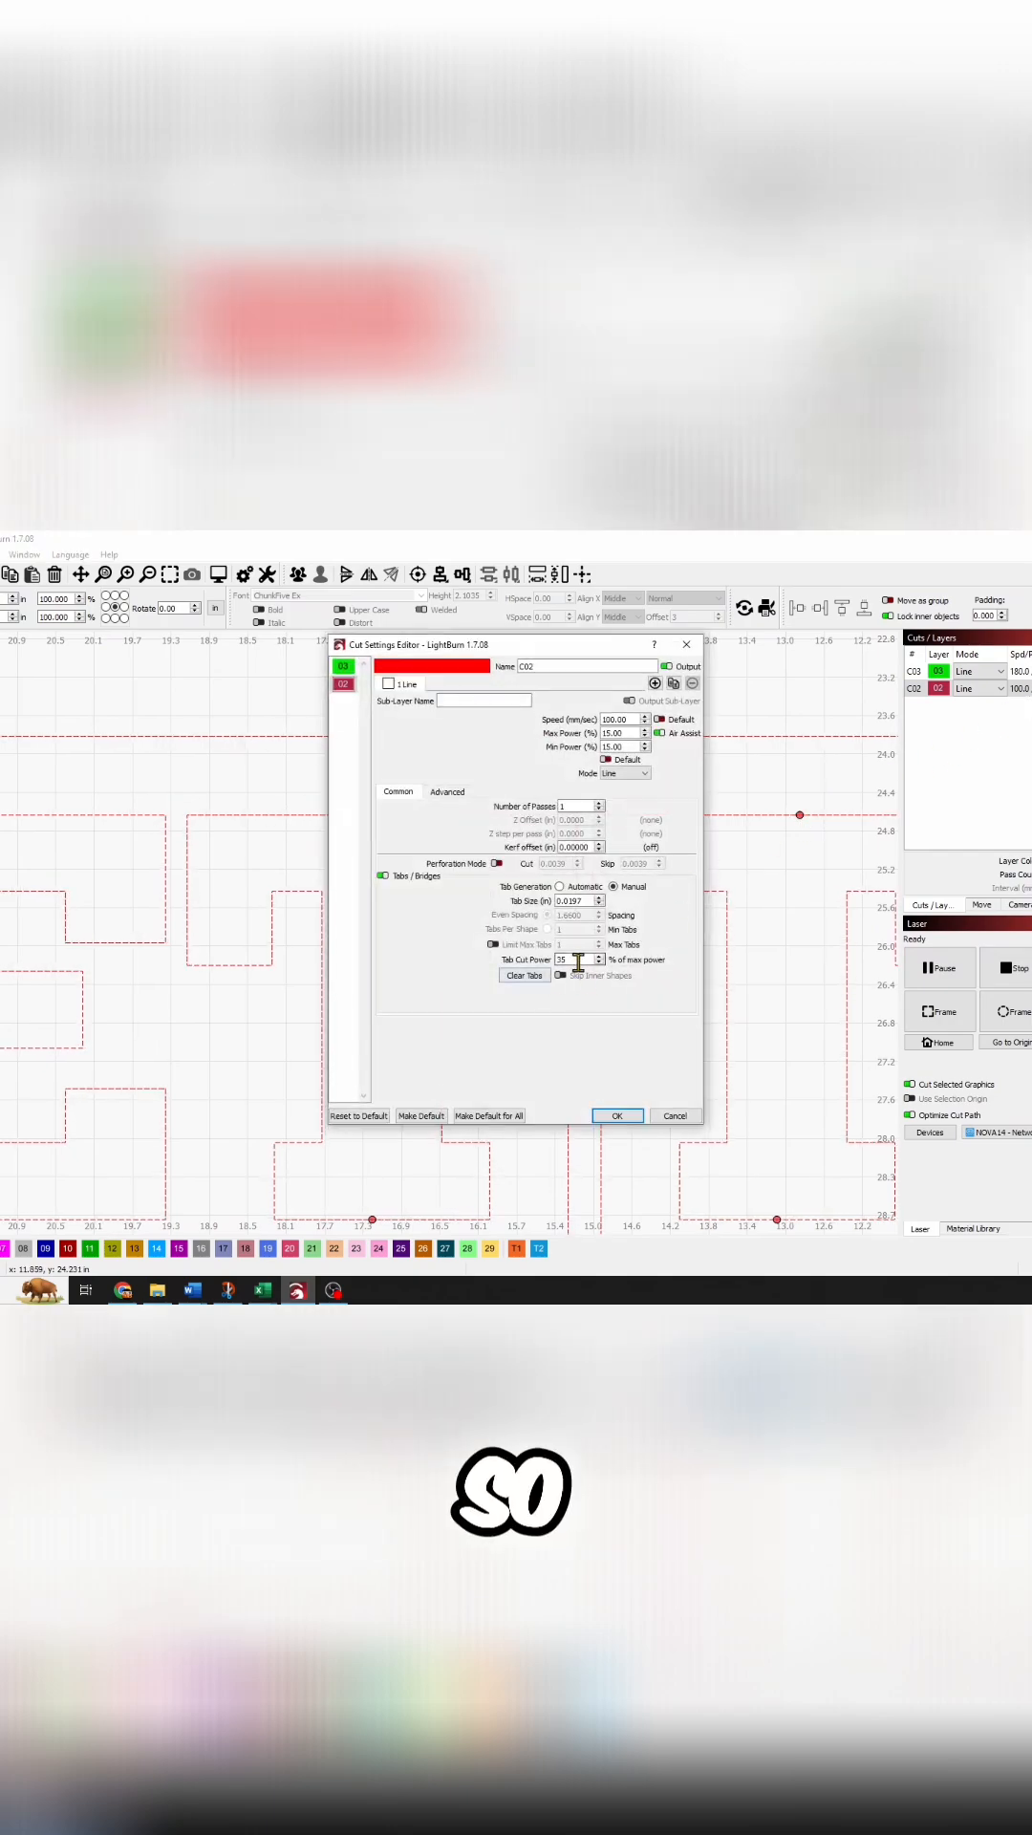
{"action": "mouse_move", "coordinate": [578, 960]}
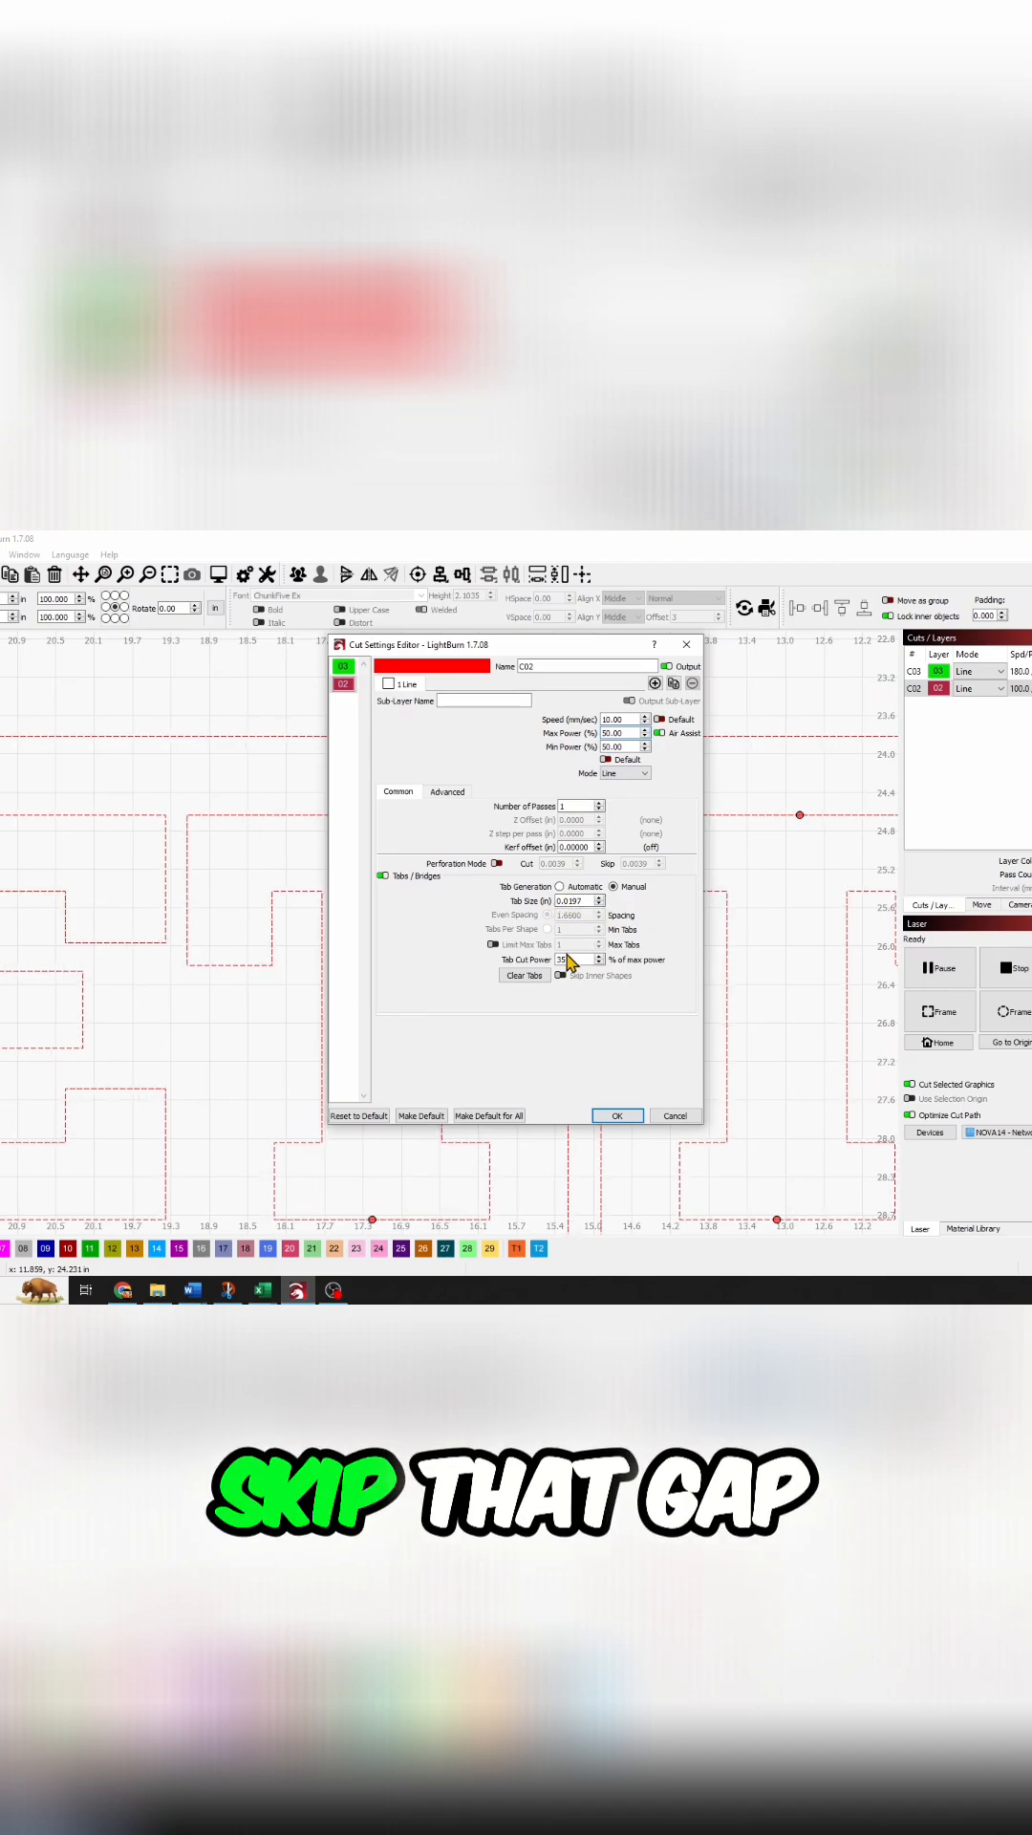
{"action": "mouse_move", "coordinate": [576, 960]}
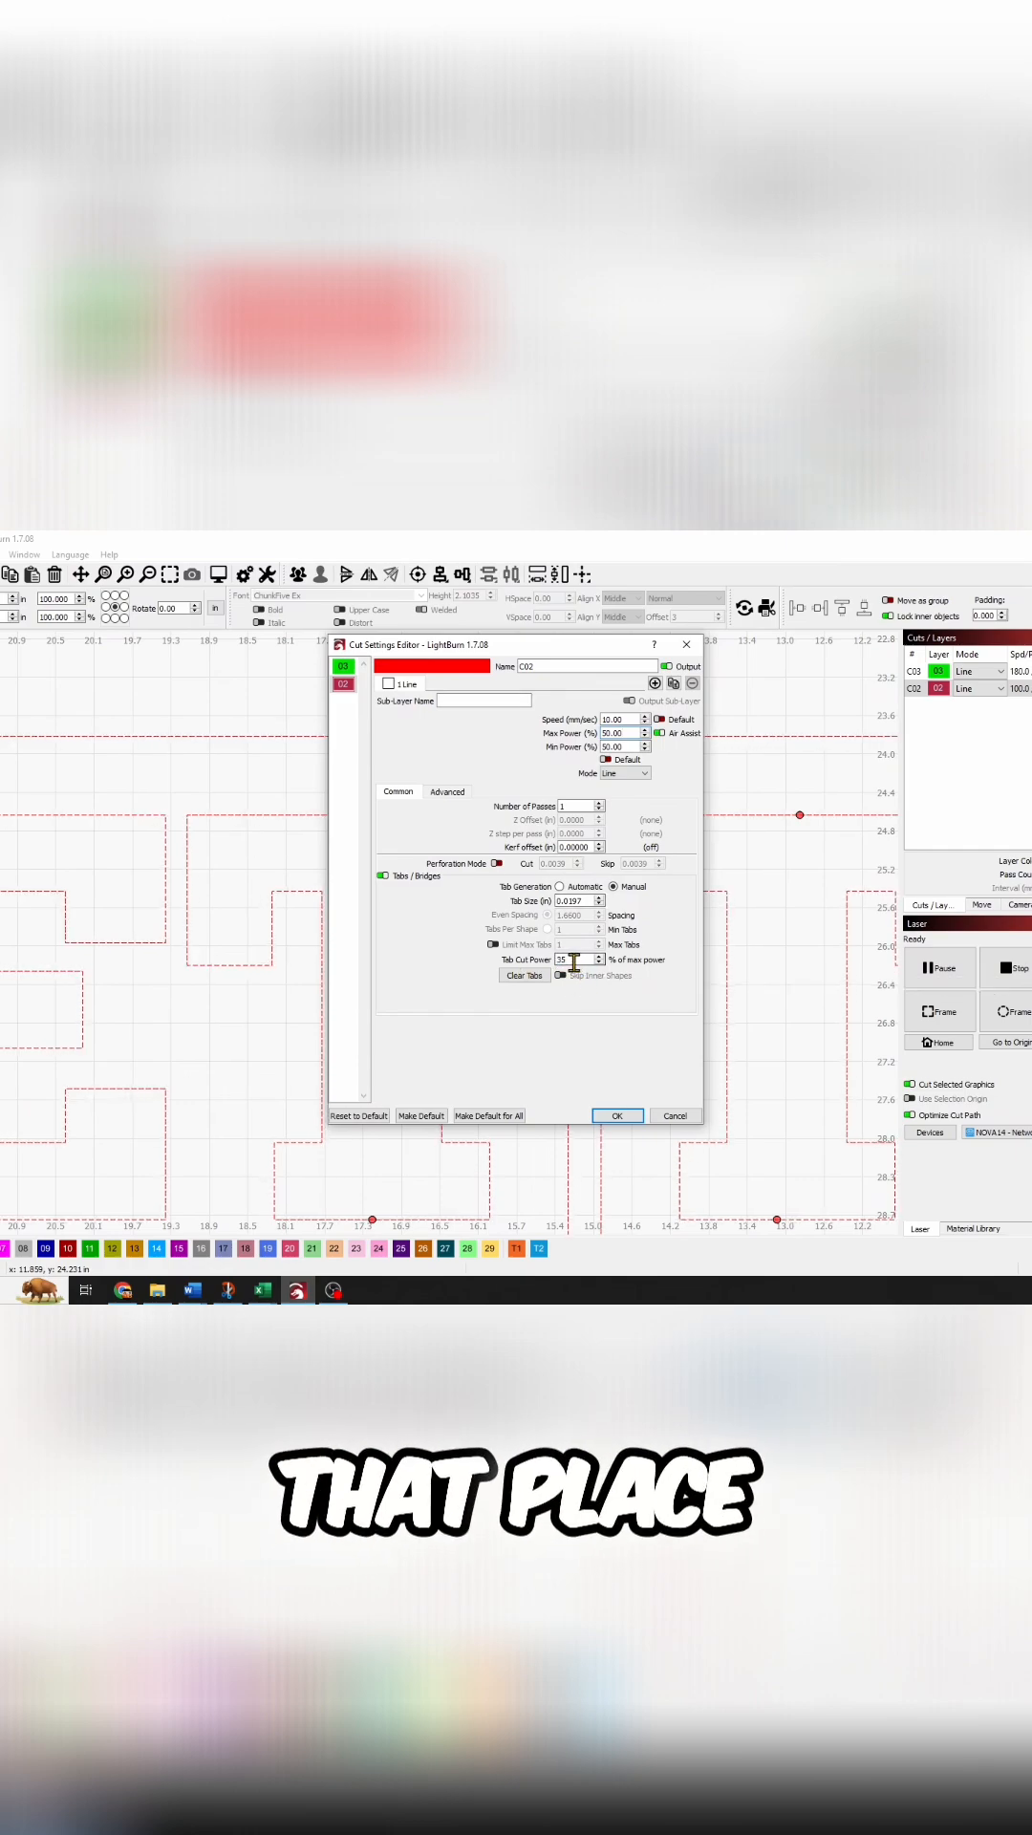
{"action": "mouse_move", "coordinate": [577, 963]}
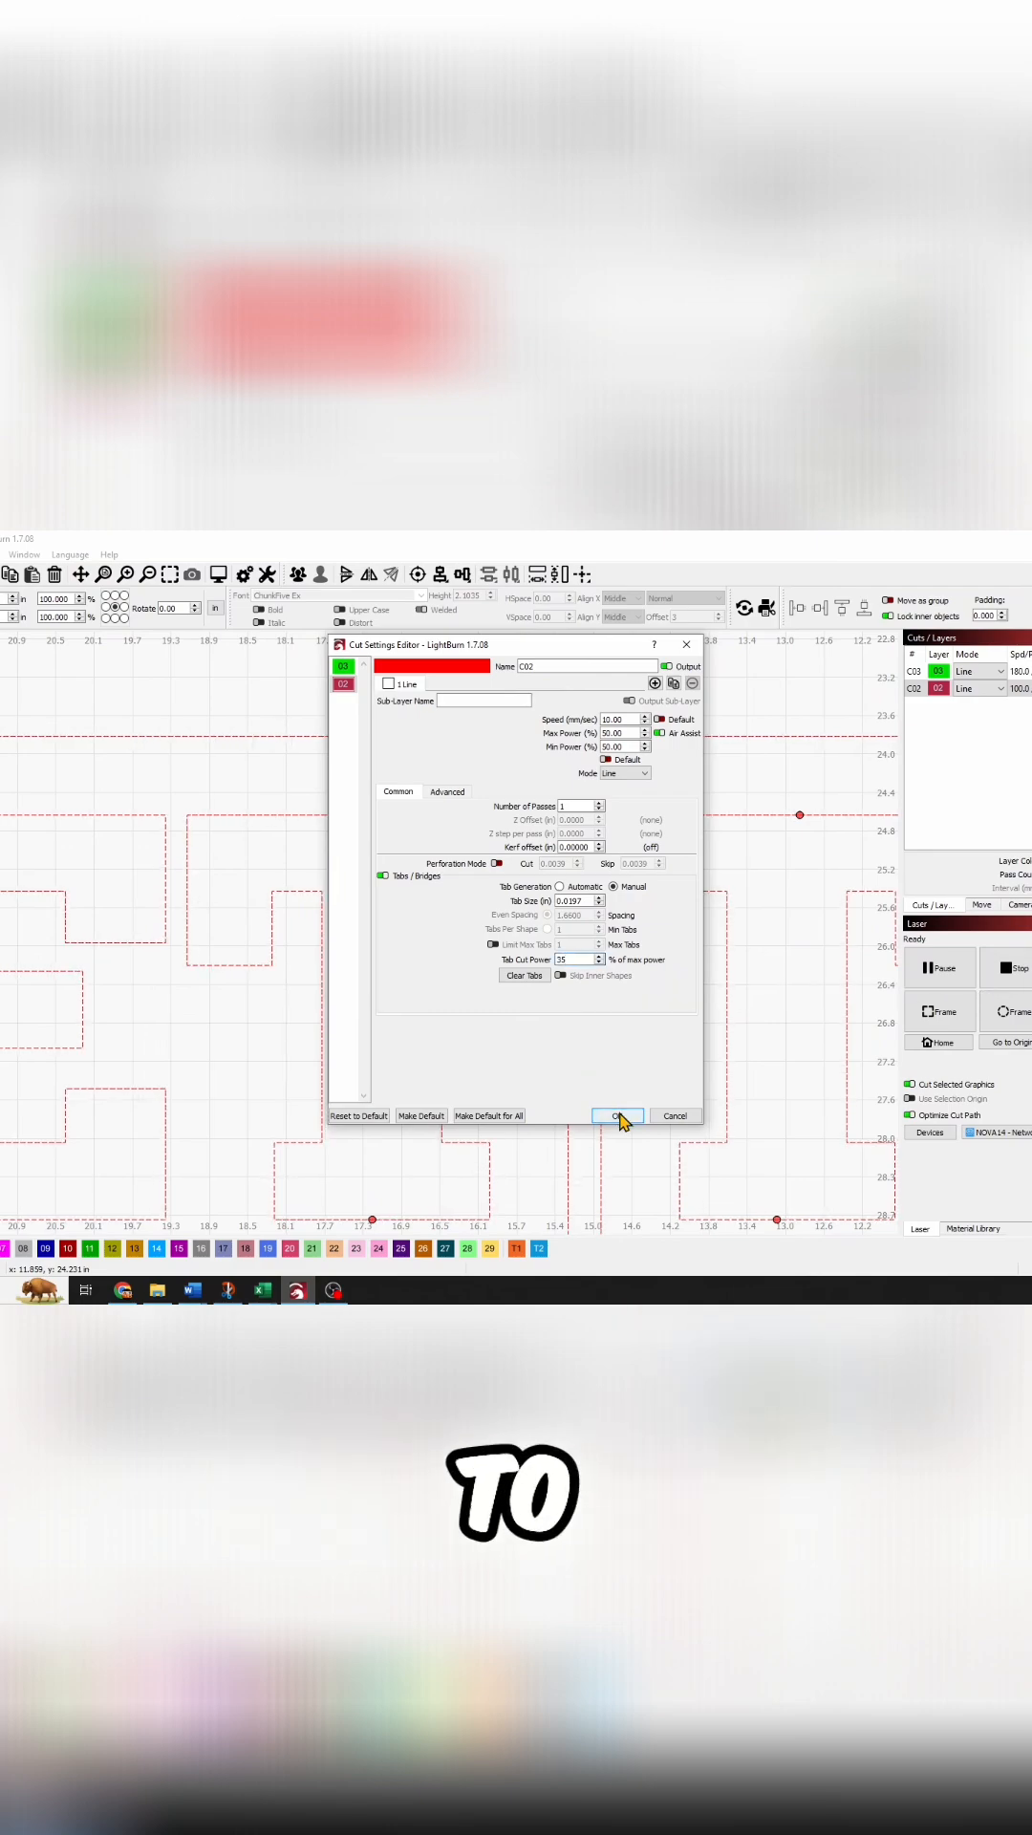
Apply the red layer's speed 10, 50% power and tab cut power settings
{"action": "left_click", "coordinate": [619, 1116]}
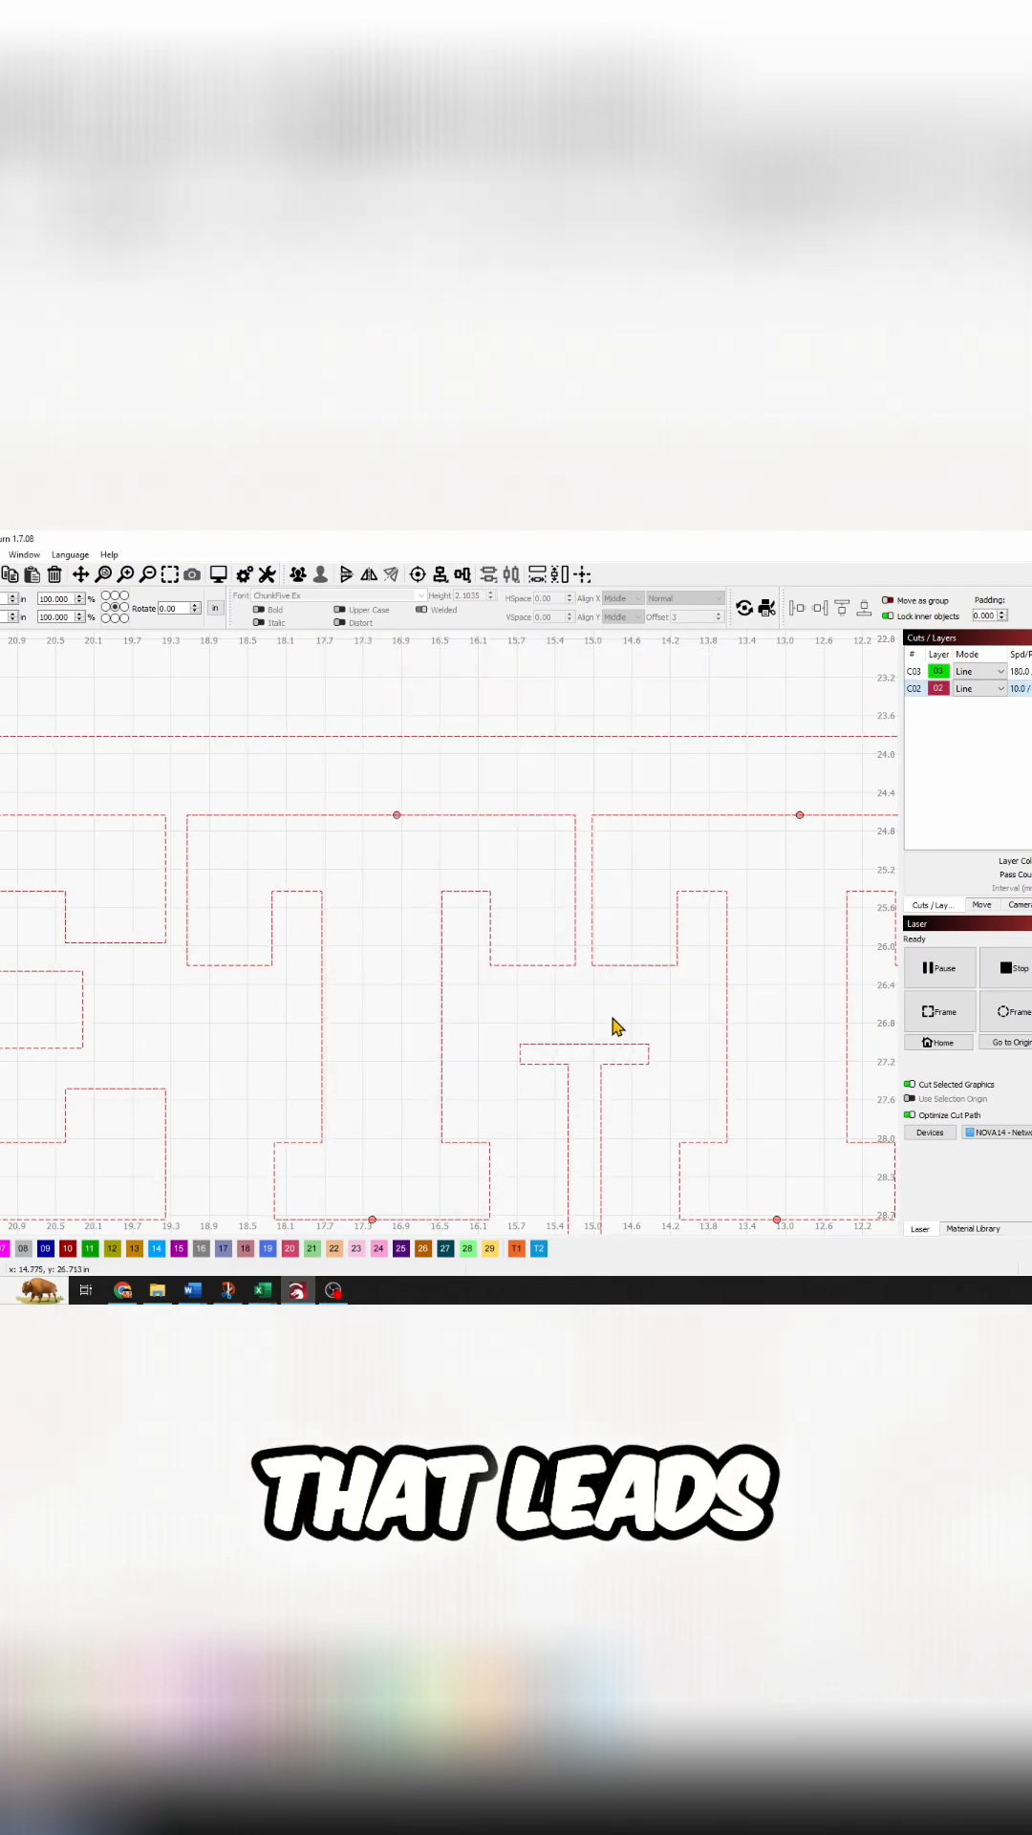